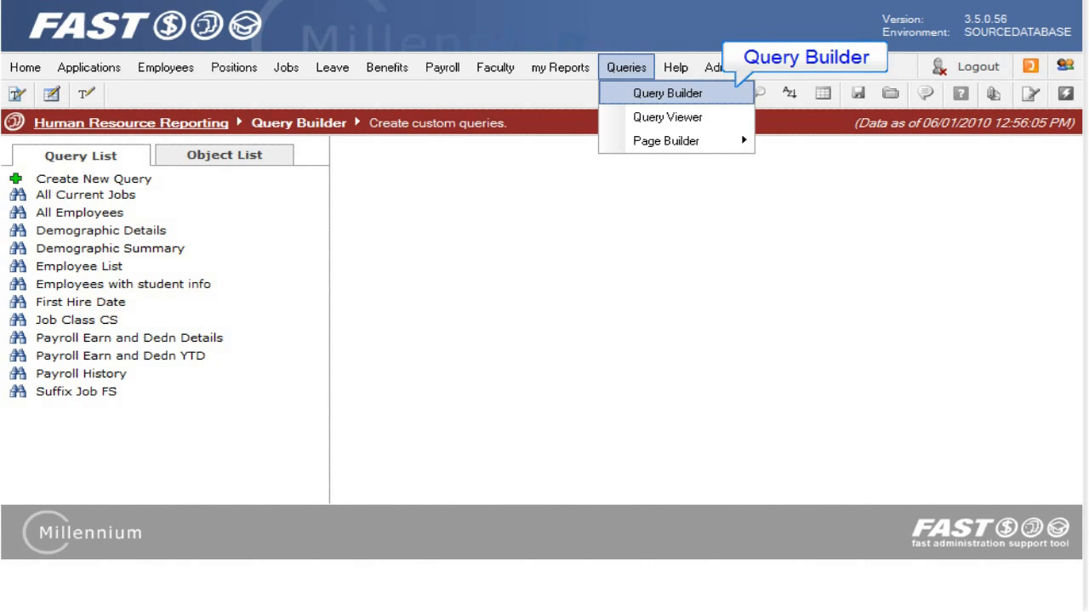
Run the saved 'Employees with student info' query, view its employee results, and return to its query text
left_click(667, 93)
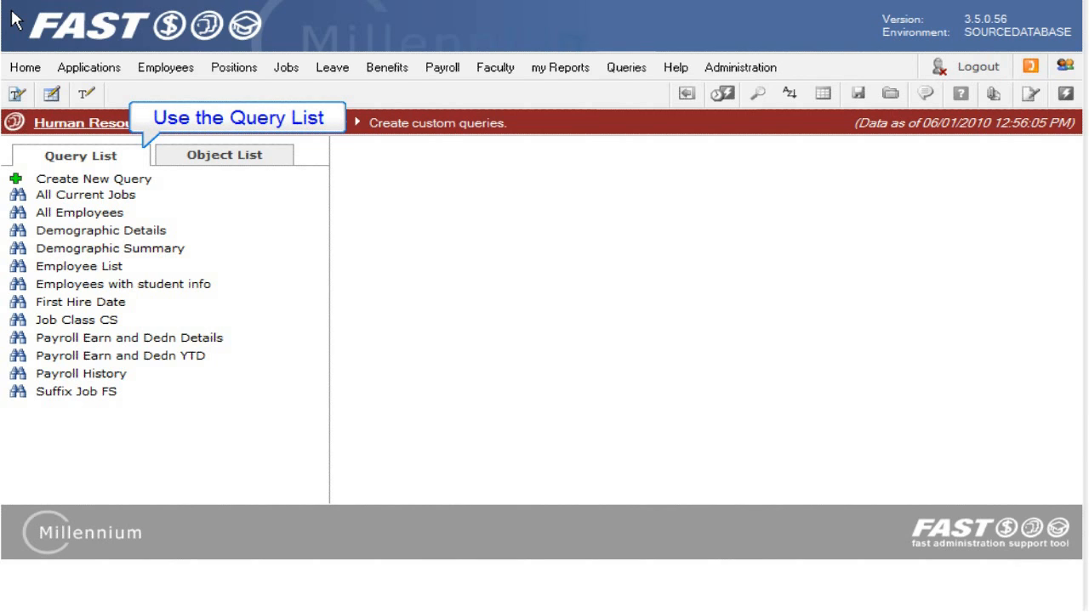
left_click(123, 284)
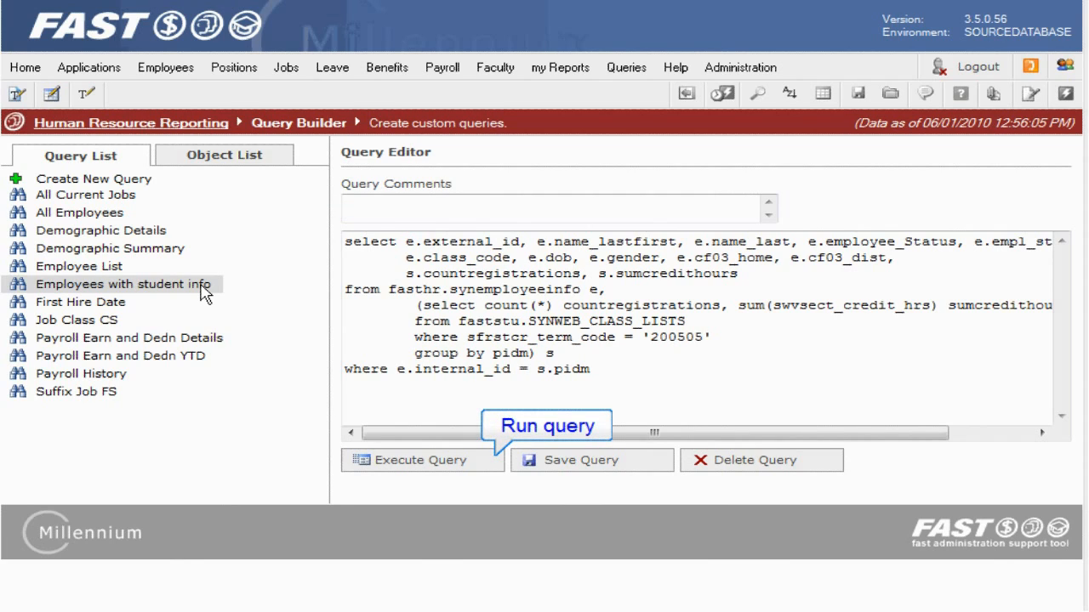
mouse_move(466, 459)
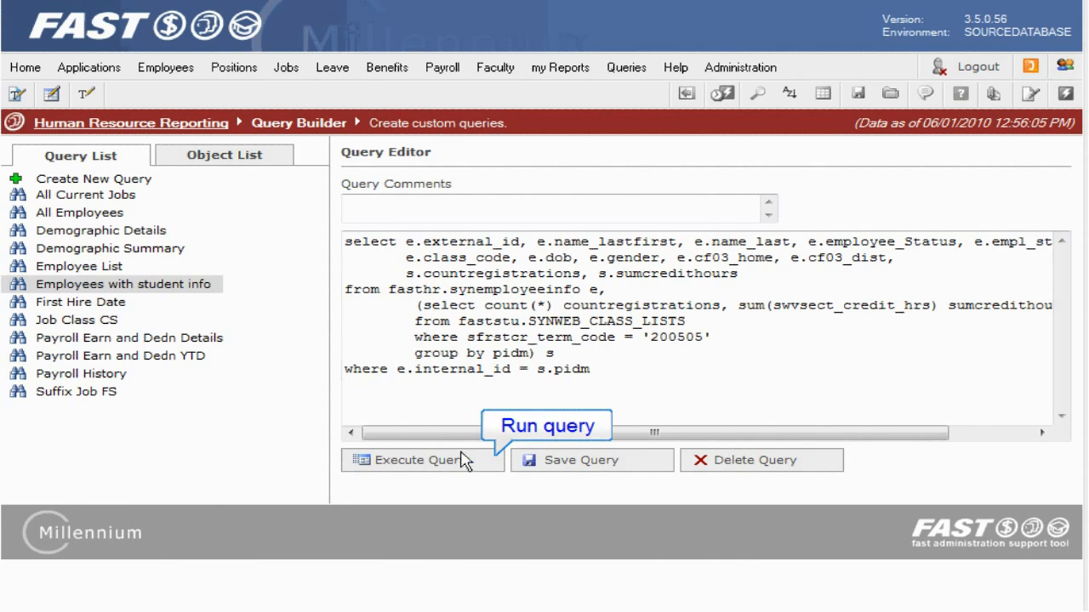
left_click(423, 461)
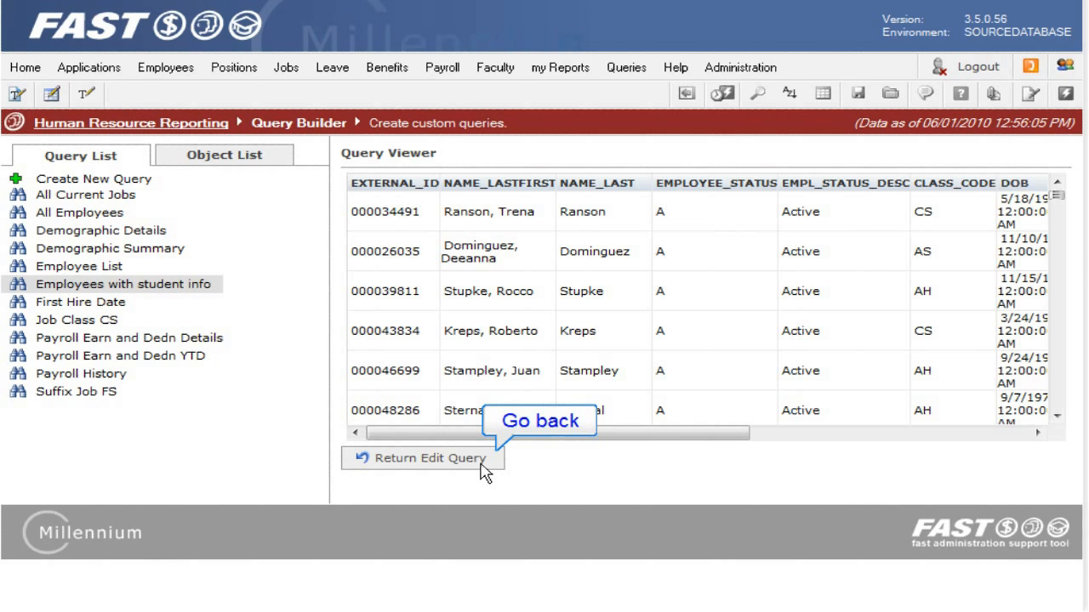
left_click(428, 458)
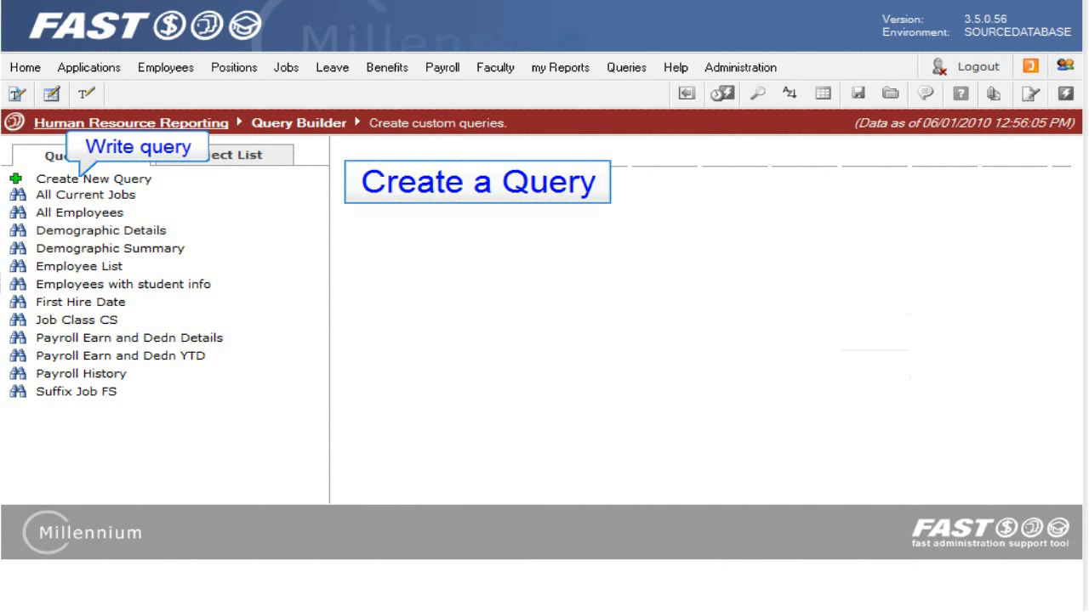
mouse_move(224, 155)
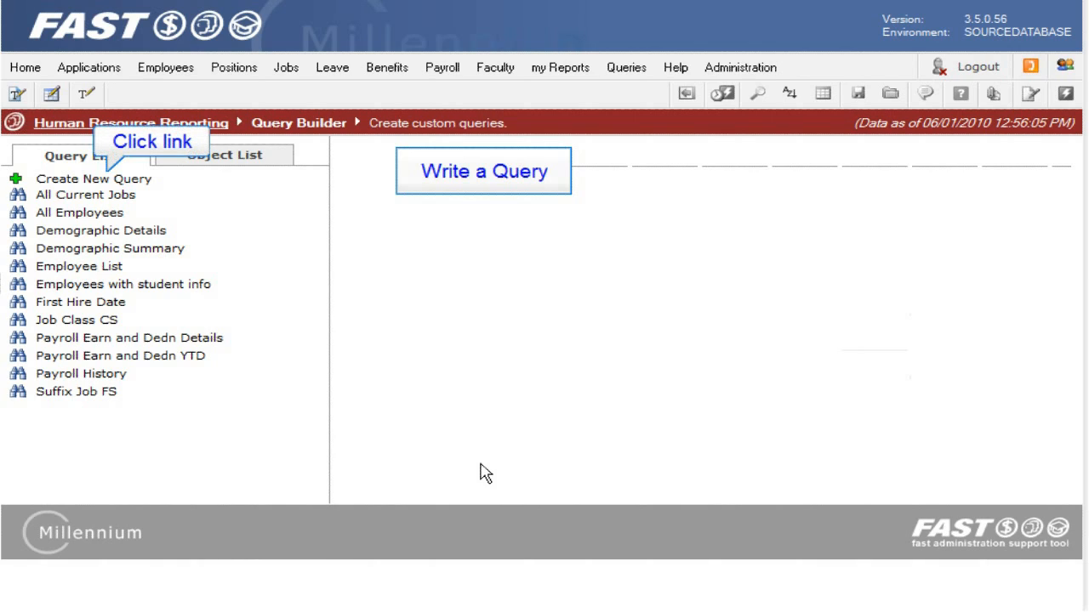
mouse_move(141, 208)
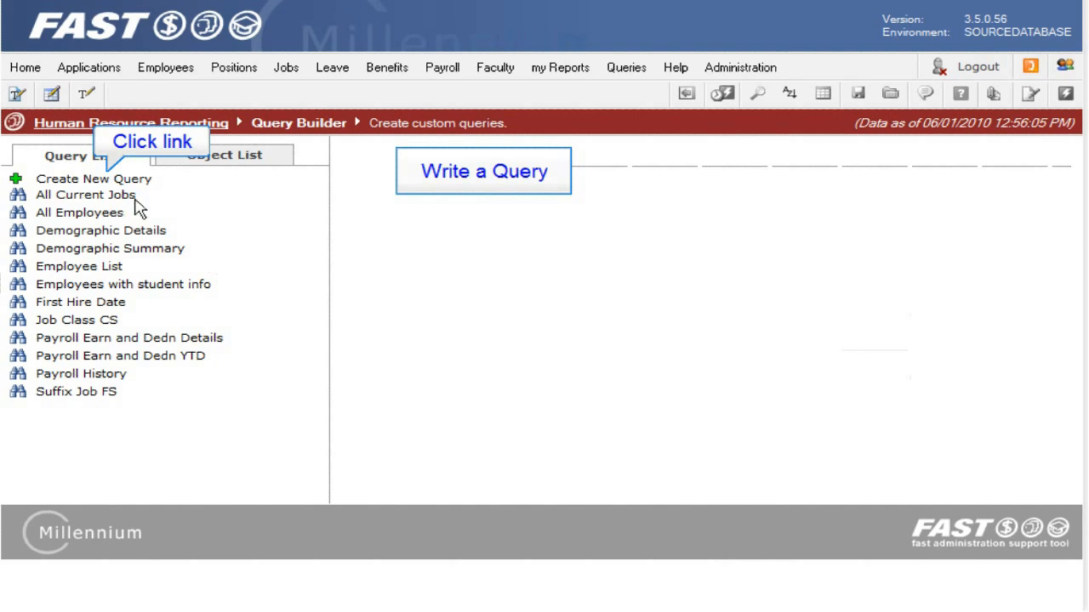
Start a new query selecting current primary jobs from FASTHR.SYNCURRENTPRIMARYJOBS where job_class = 'FS'
left_click(93, 179)
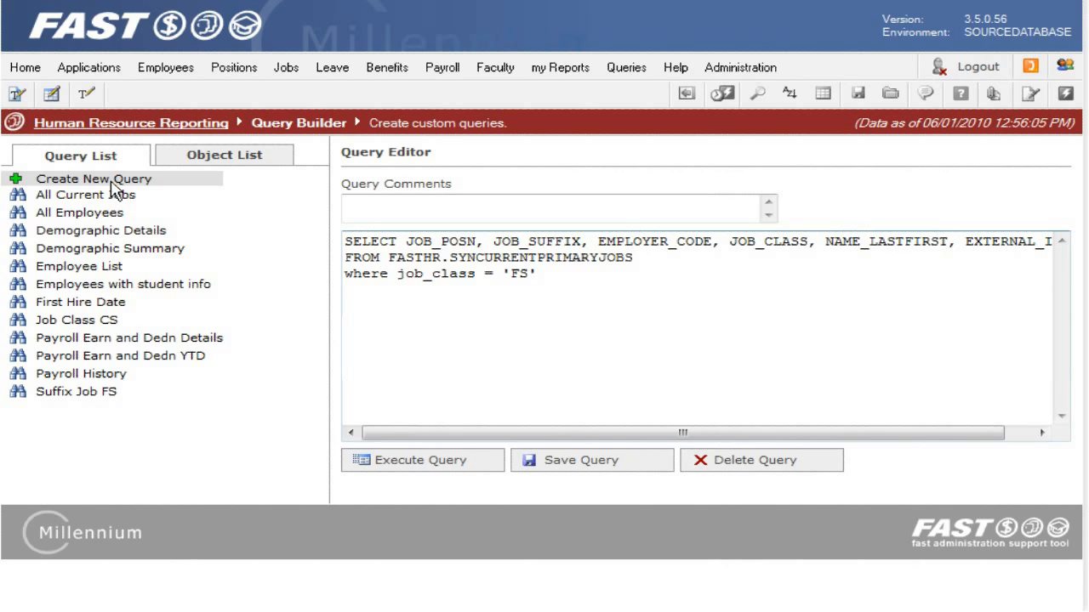
mouse_move(421, 460)
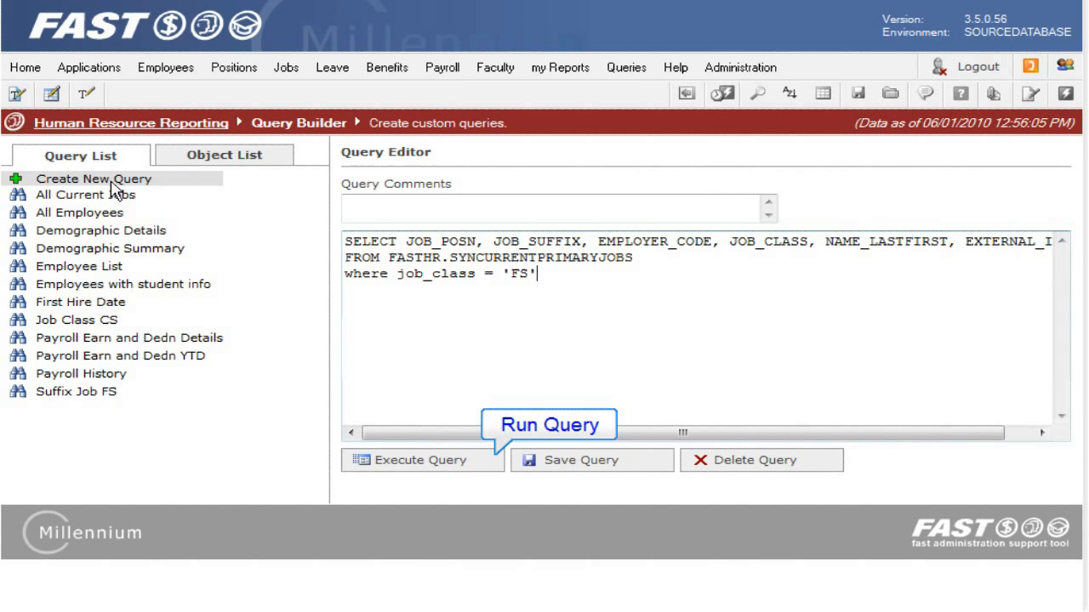
Run the FS jobs query, then save it under the name 'Jobs'
left_click(420, 459)
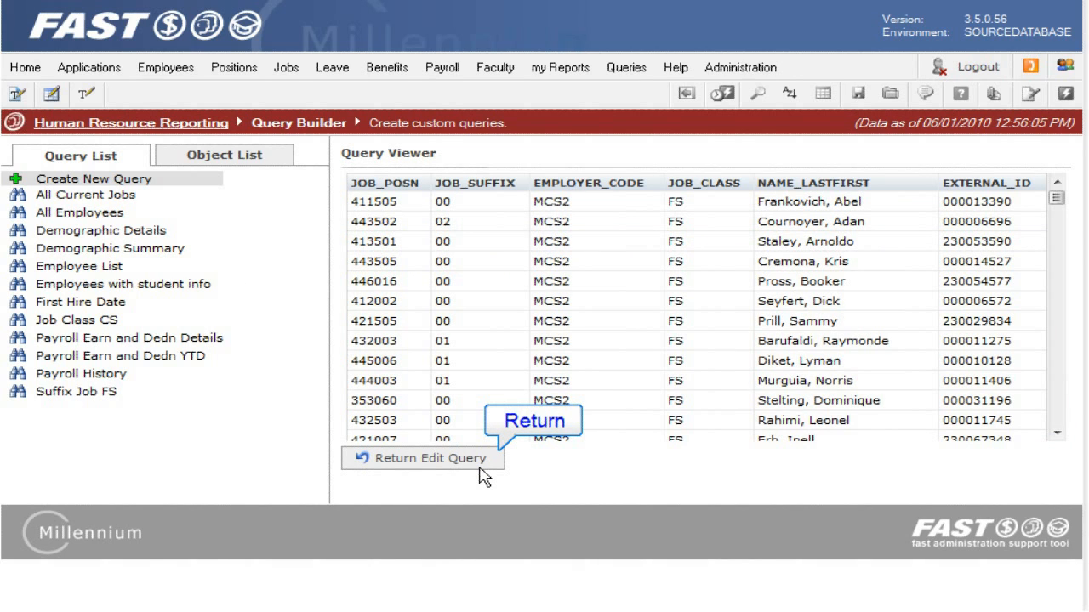
left_click(428, 458)
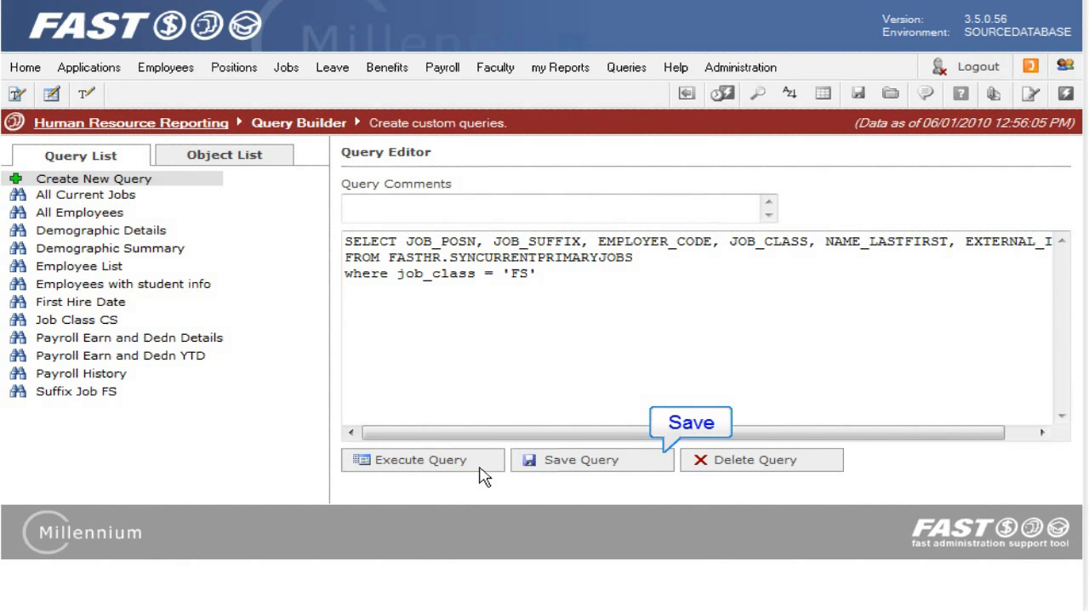
left_click(581, 460)
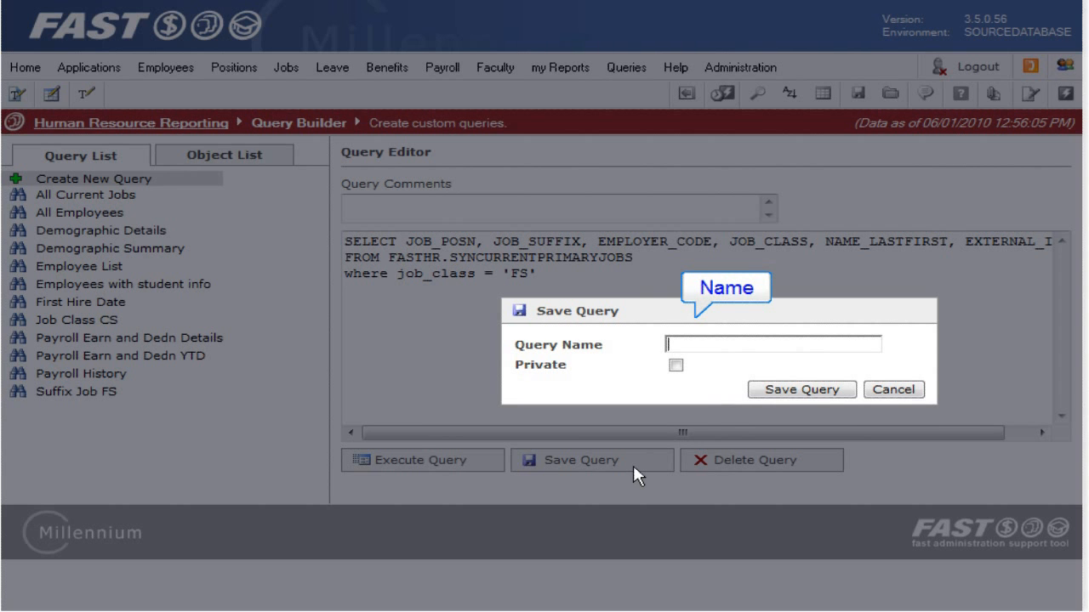
type("Jobs")
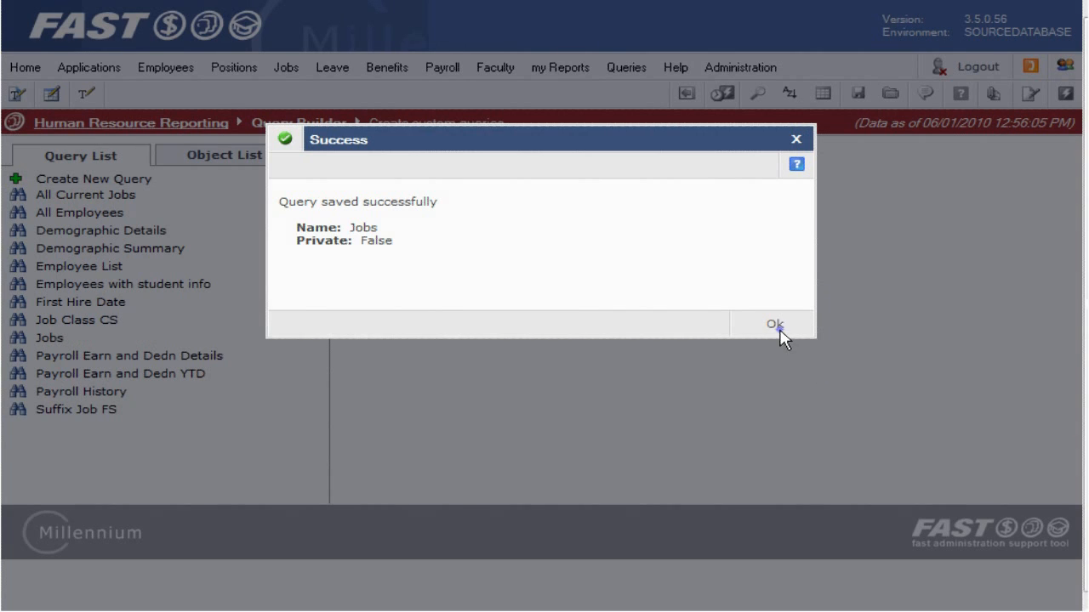
left_click(774, 324)
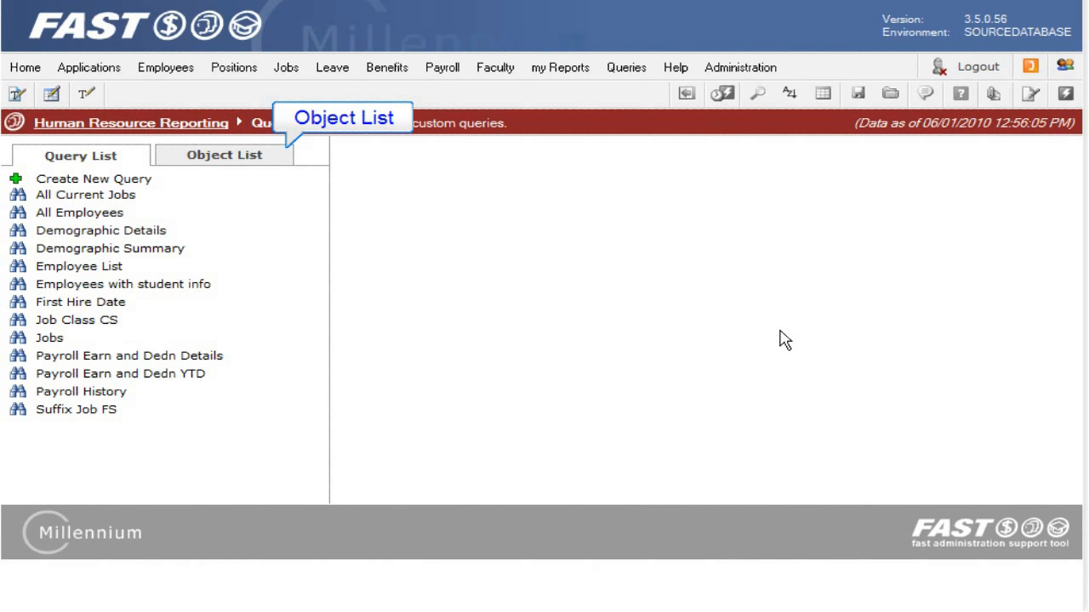
Browse the Object List to SYNEMPLOYEEINFO's columns and switch to its column-picking query form
left_click(224, 155)
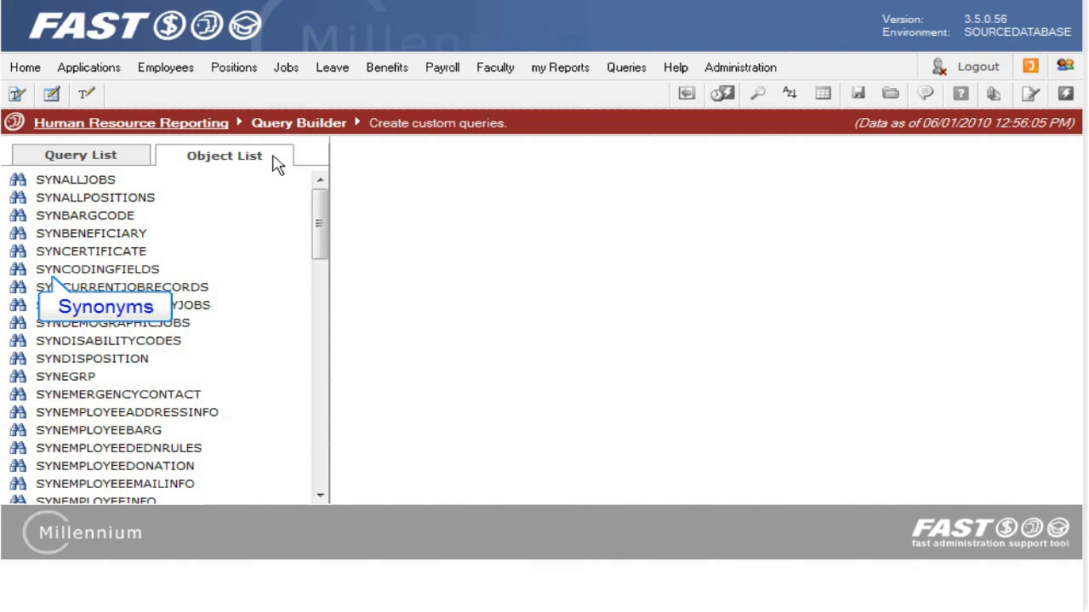
mouse_move(322, 211)
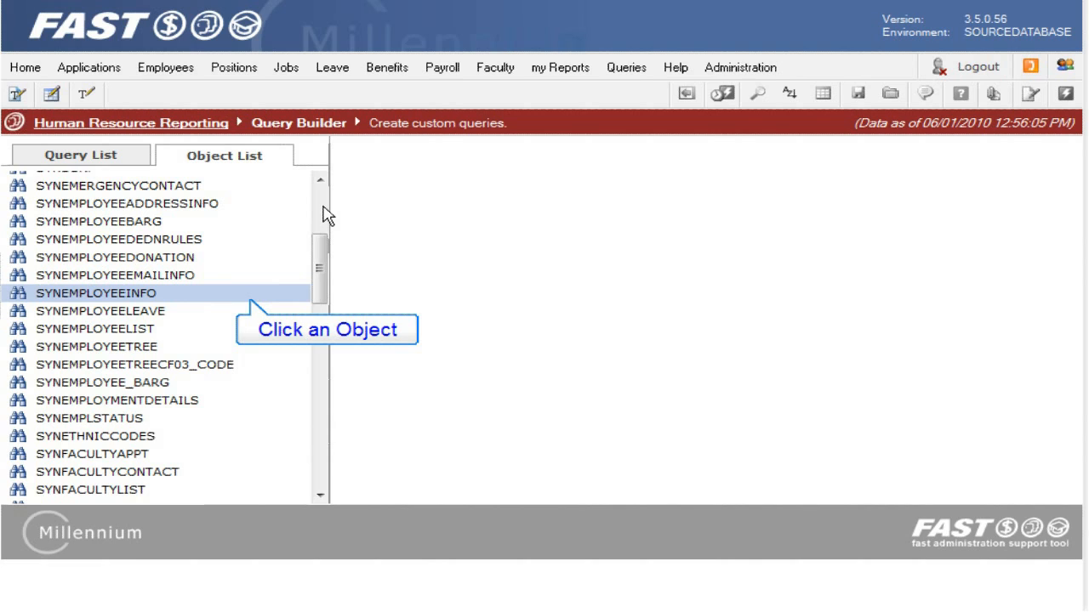
mouse_move(196, 297)
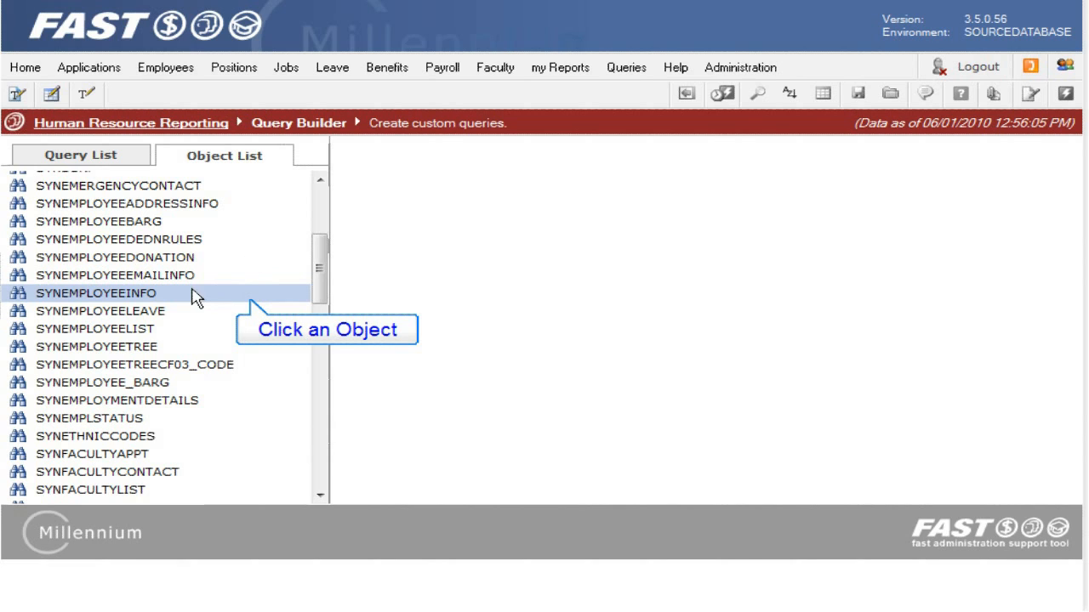
left_click(96, 292)
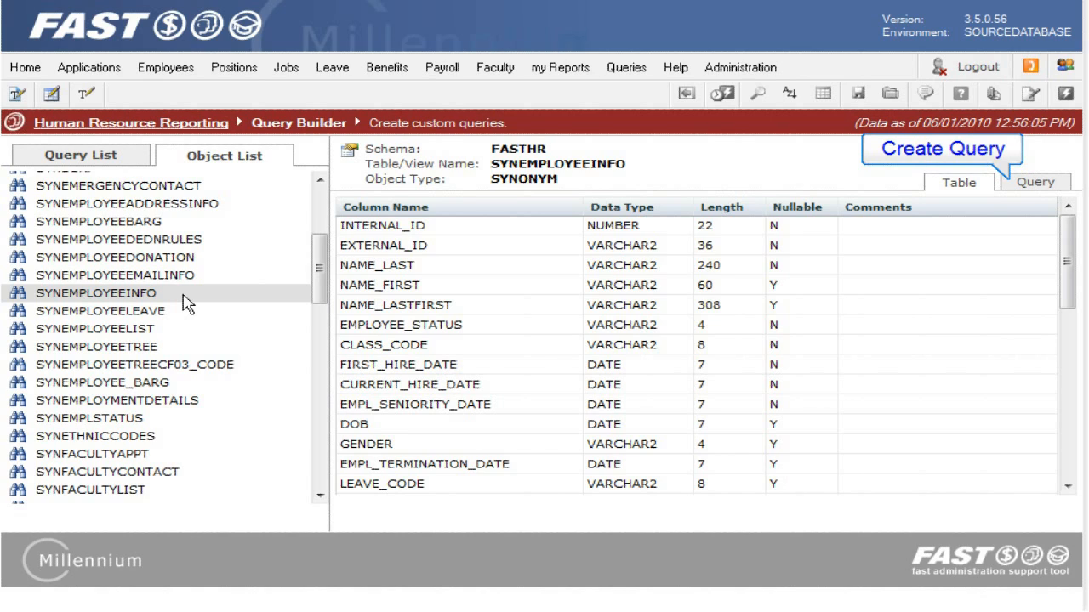
mouse_move(905, 211)
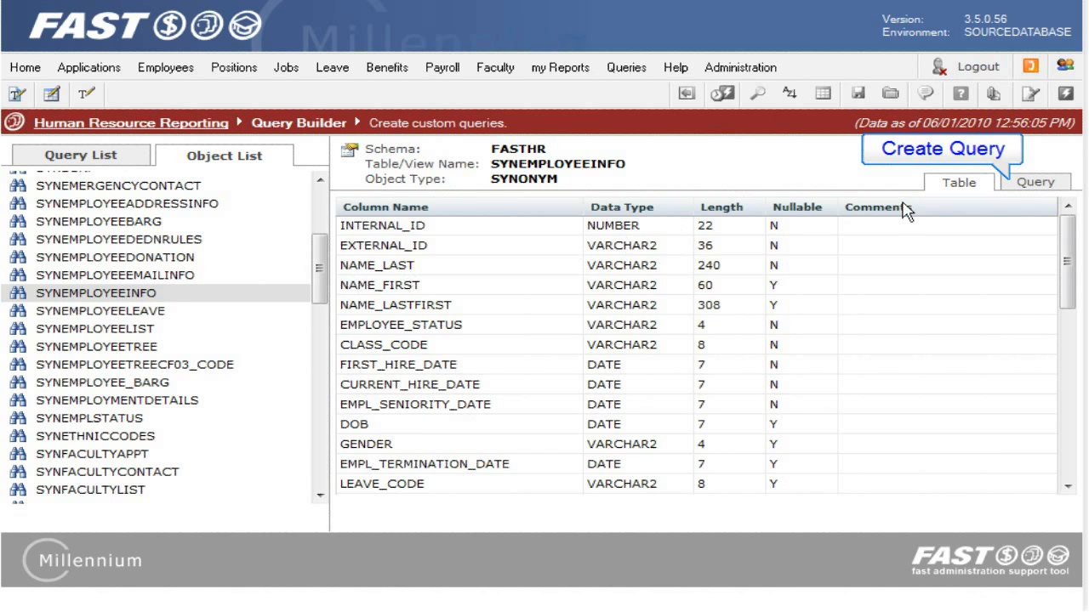
left_click(1035, 182)
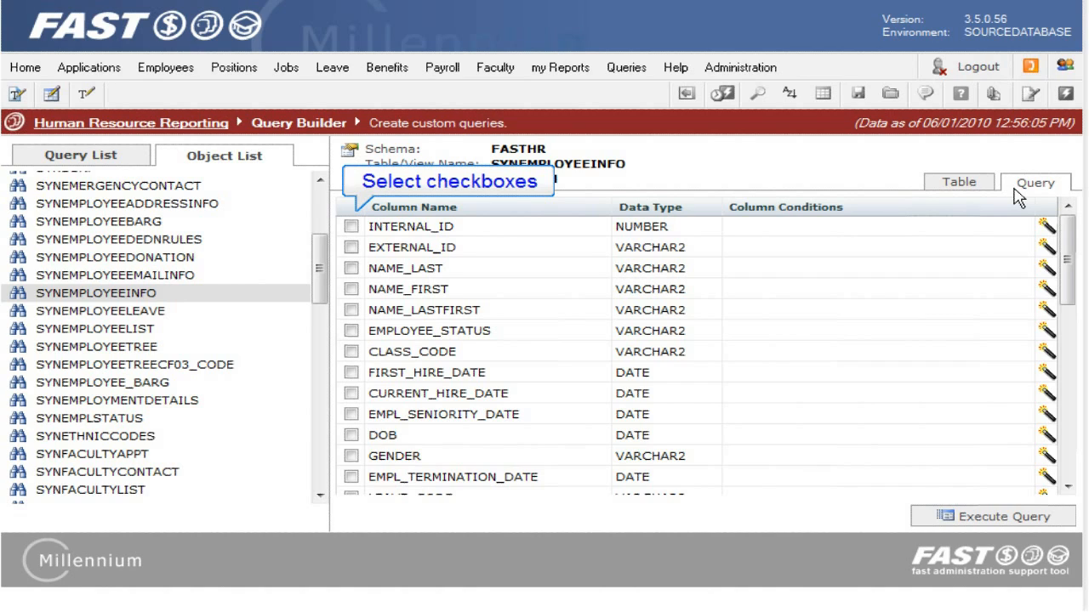
Add EXTERNAL_ID and GENDER to the query without a gender condition
left_click(352, 246)
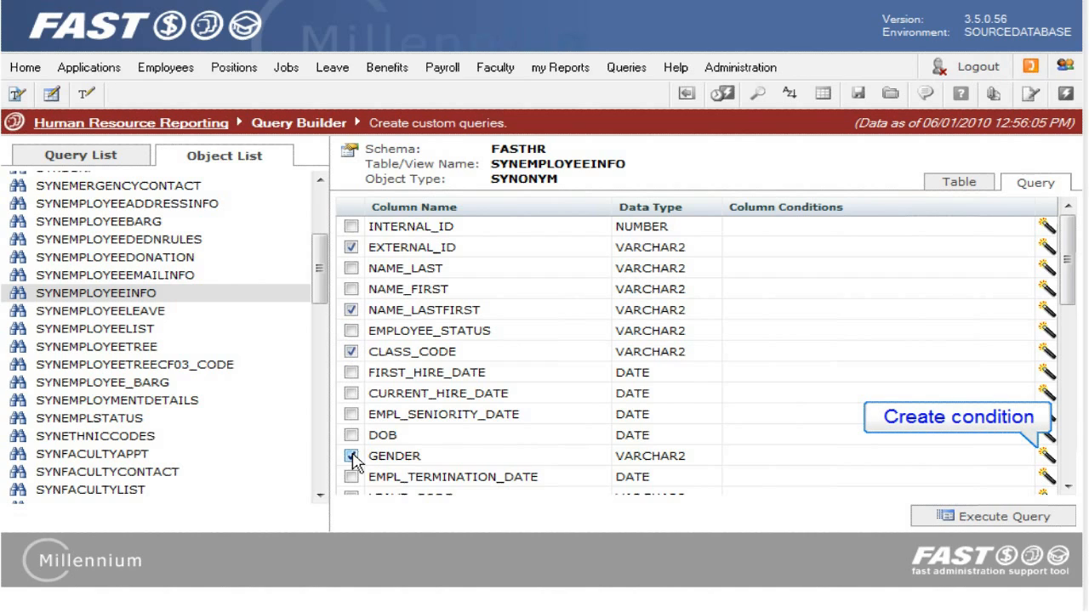
left_click(351, 455)
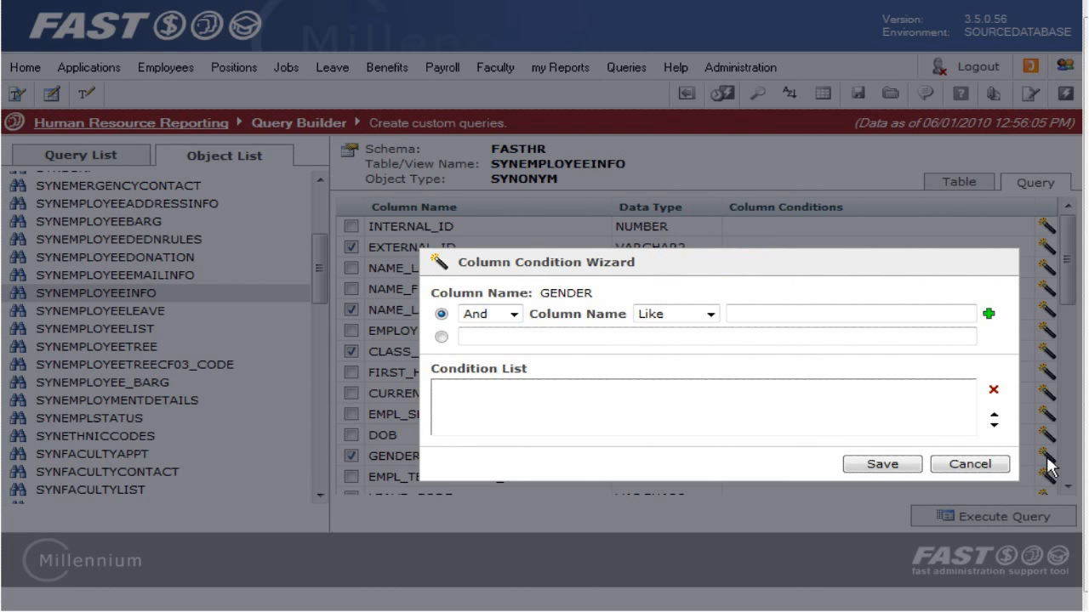
left_click(970, 464)
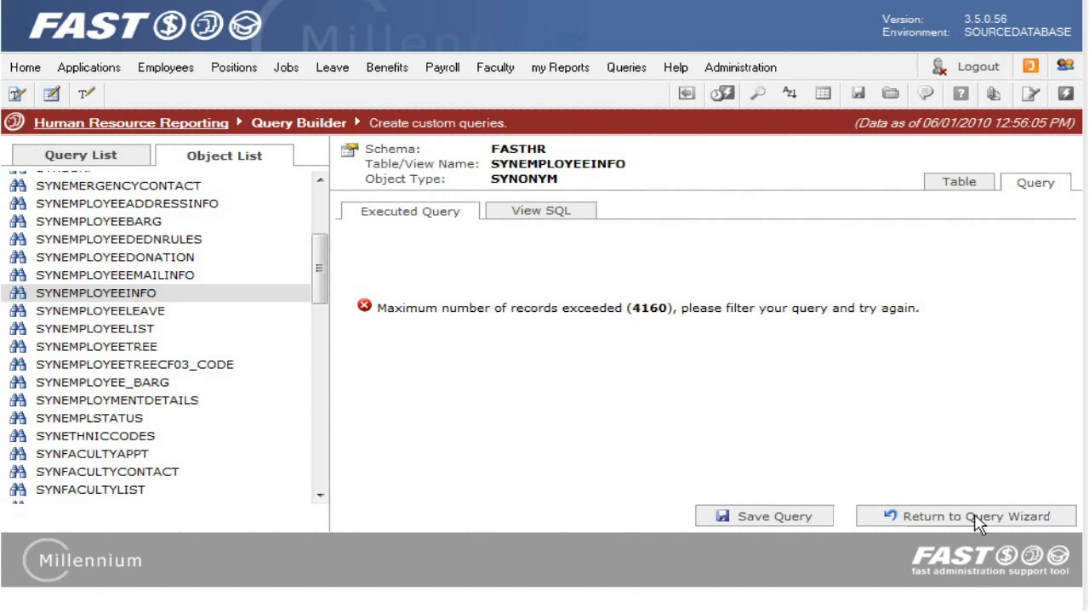
mouse_move(540, 210)
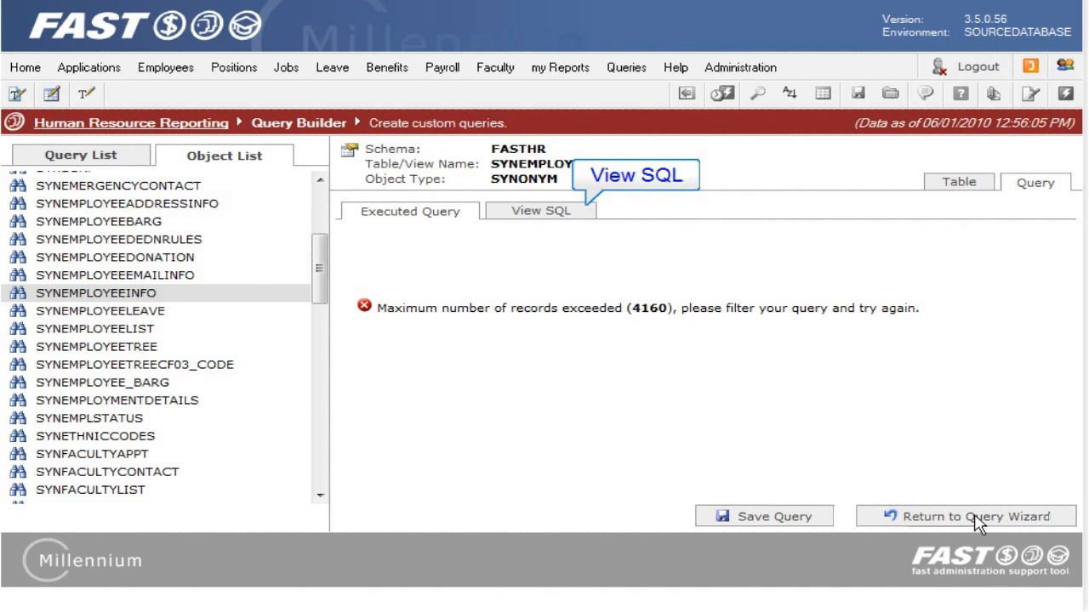
Add WHERE GENDER='F' AND CLASS_CODE='FS' to the SQL and run it to get matching rows
left_click(541, 211)
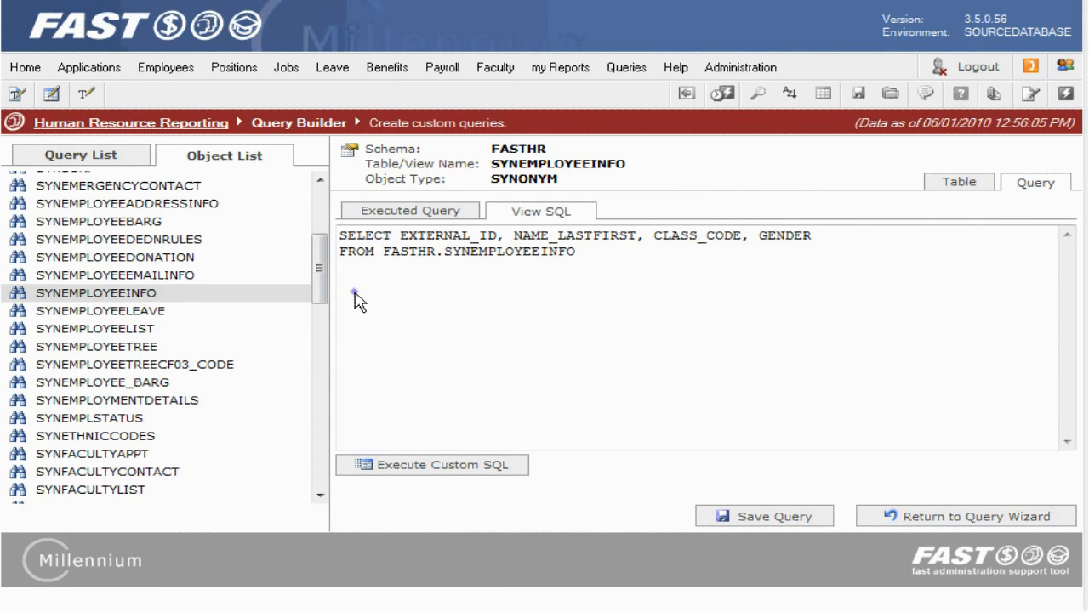
type("WHERE GEN")
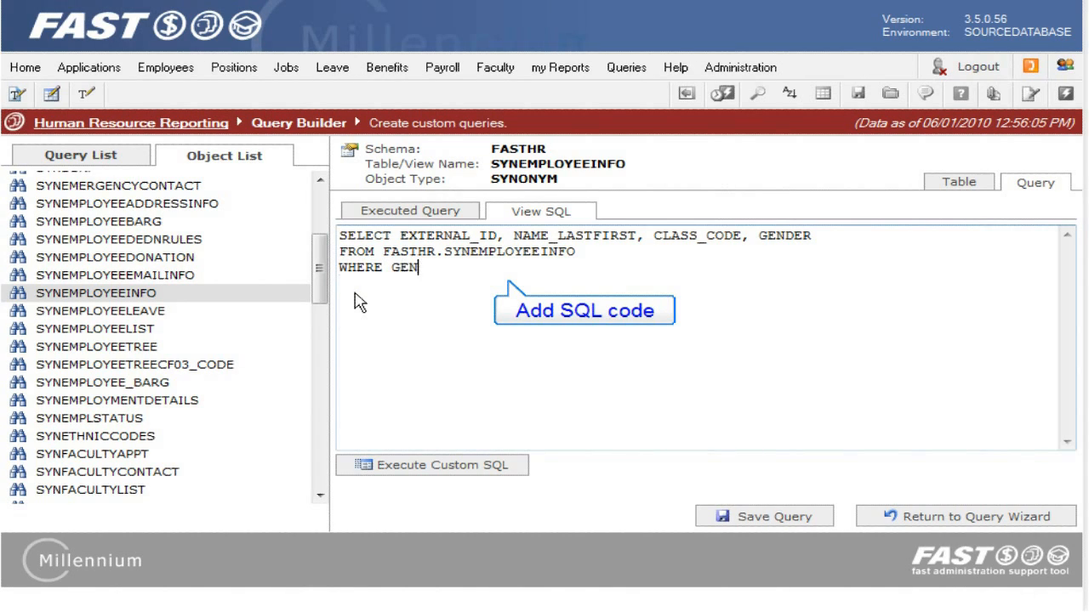
type("DER='F' AND C")
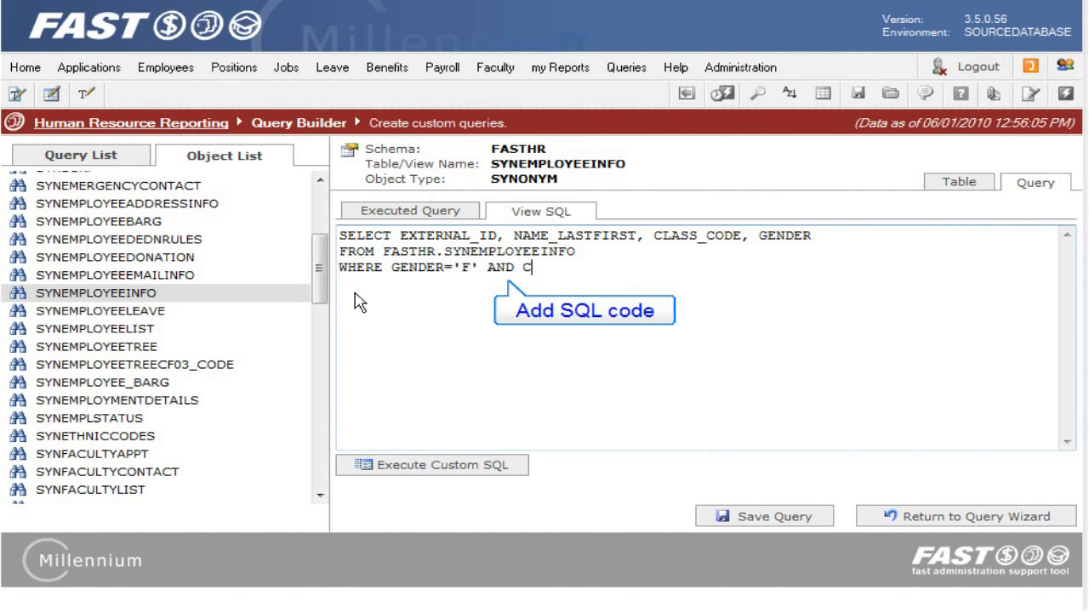
type("LASS_CODE='FS'")
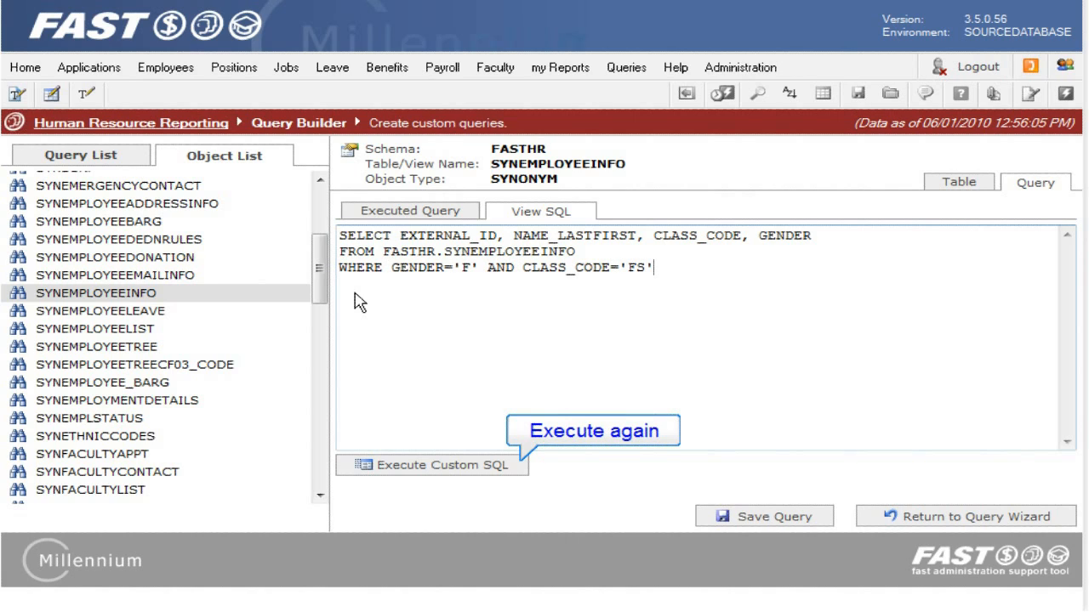
left_click(432, 464)
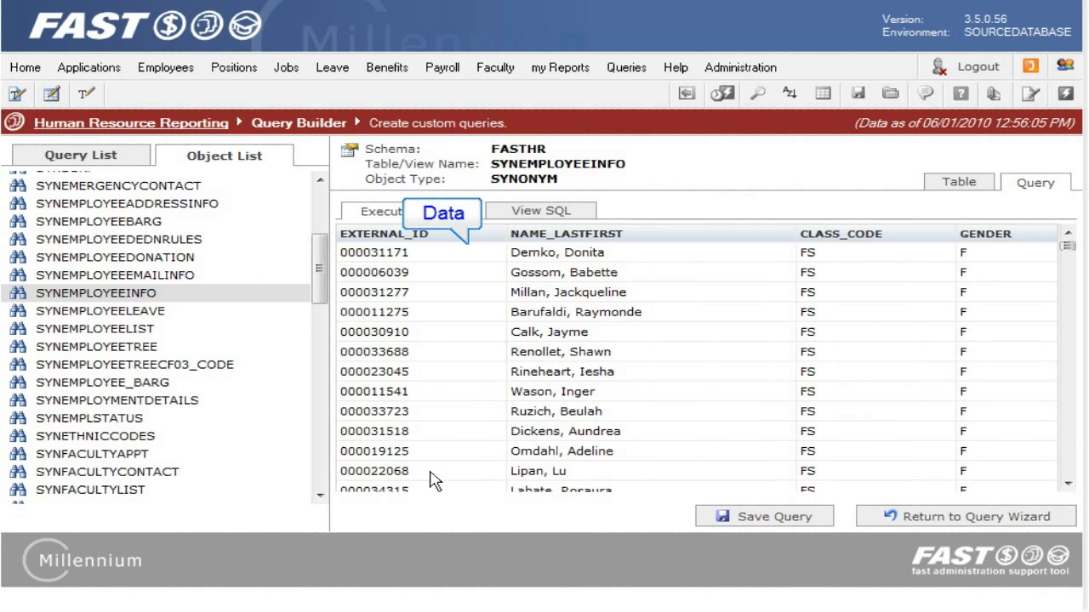
mouse_move(959, 181)
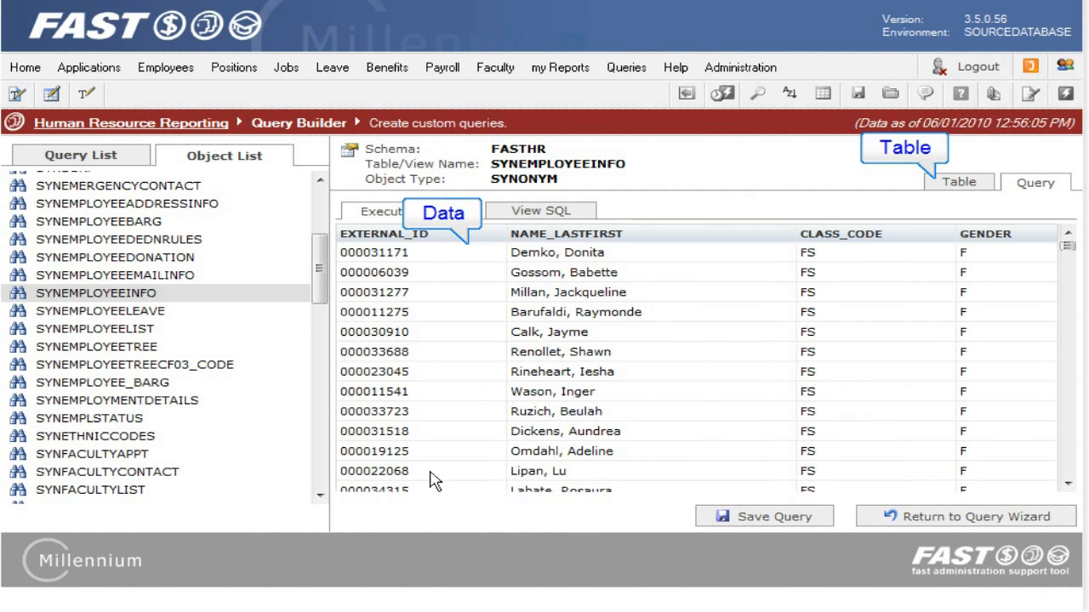
left_click(379, 211)
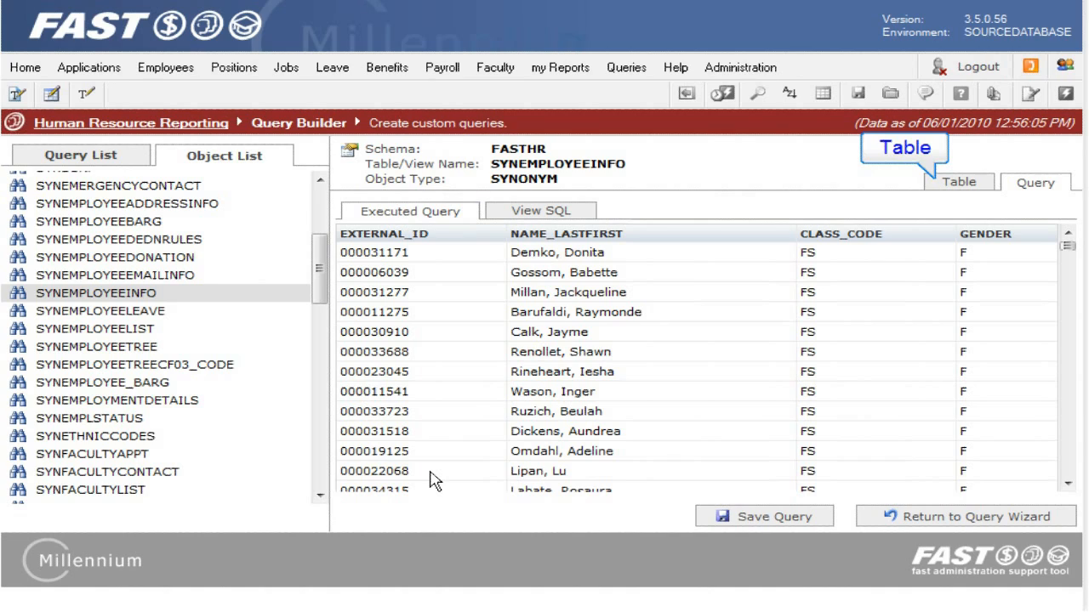
mouse_move(498, 255)
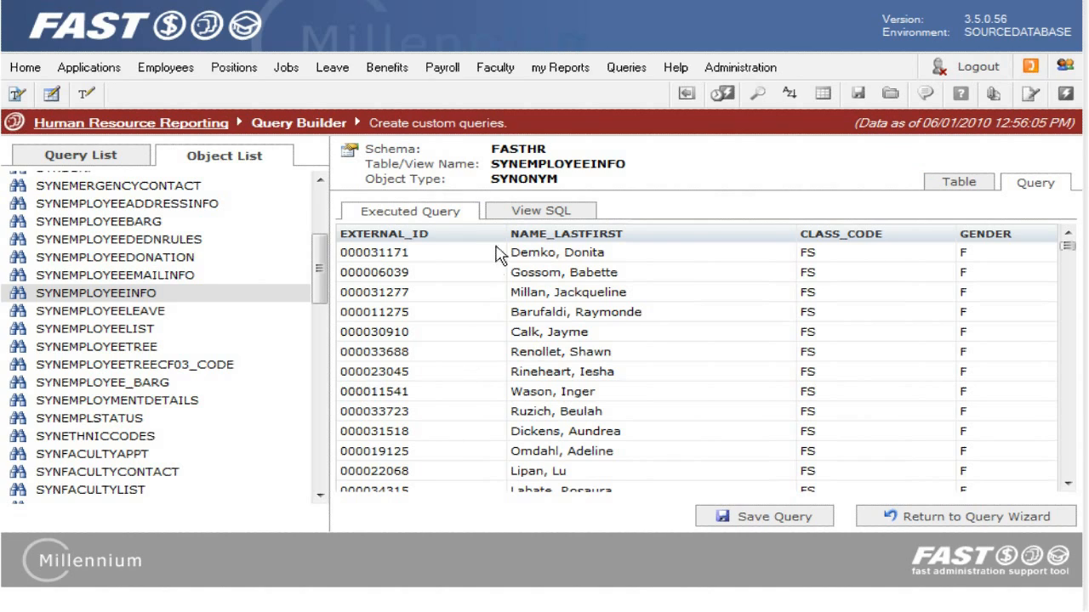
left_click(540, 210)
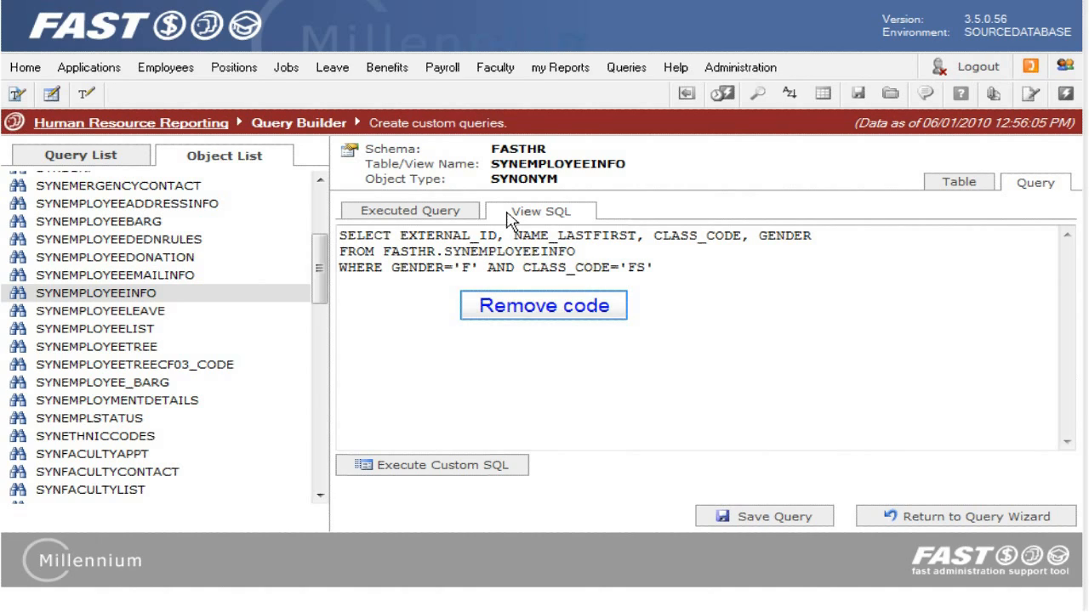
Remove the WHERE line and save the query as 'Gender Class'
left_click(543, 305)
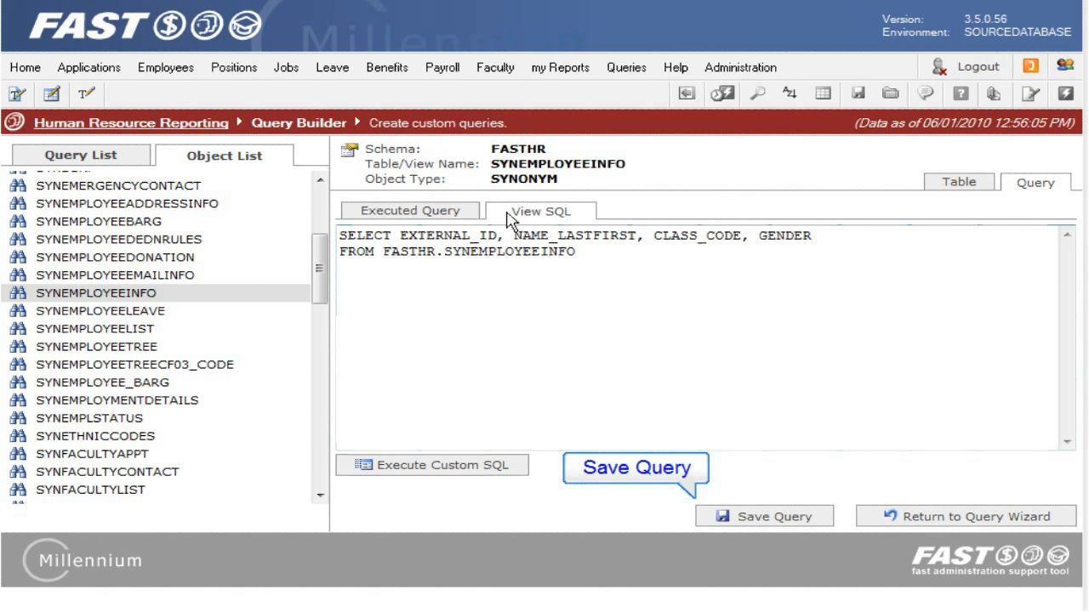
left_click(763, 516)
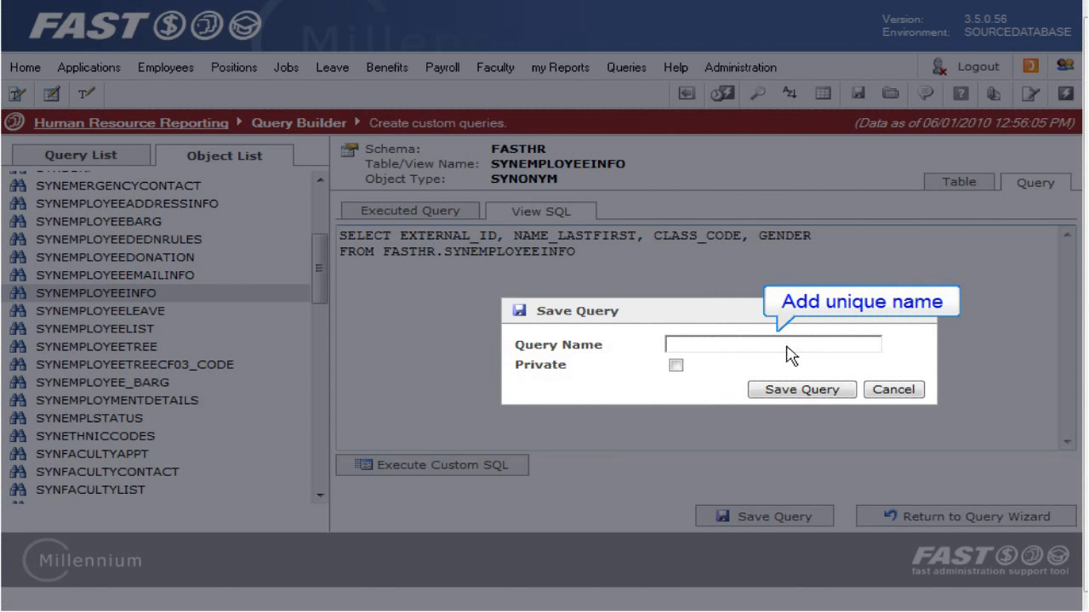
type("Gender Cla")
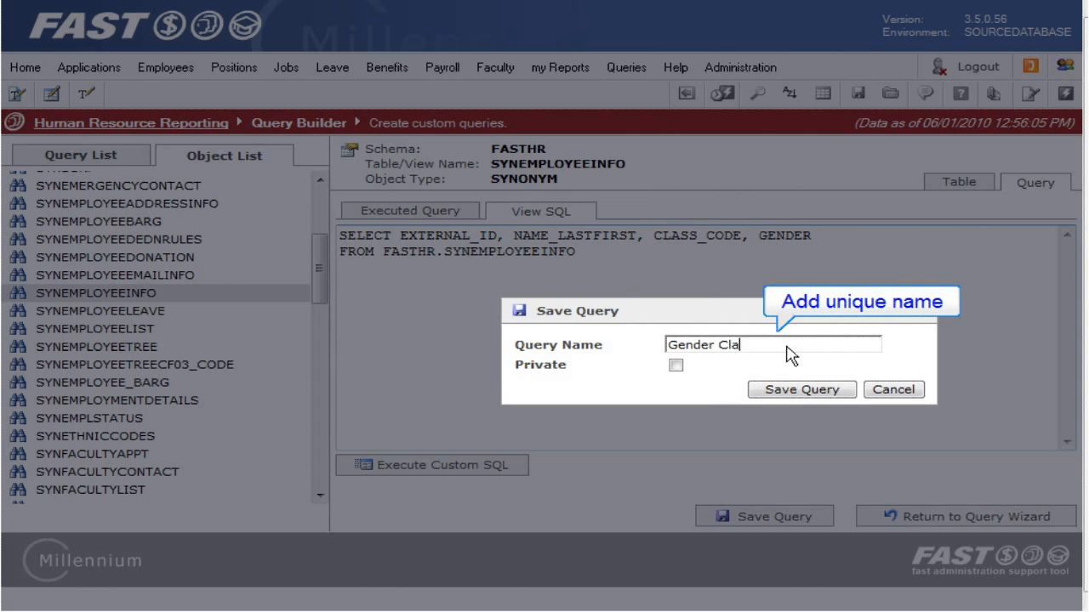
type("ss")
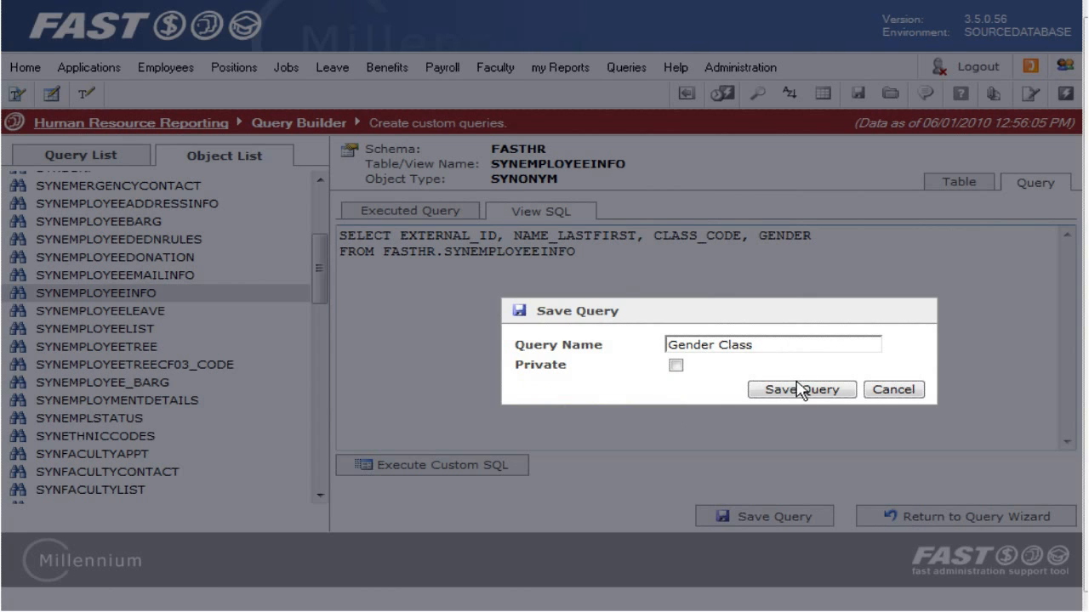
left_click(801, 389)
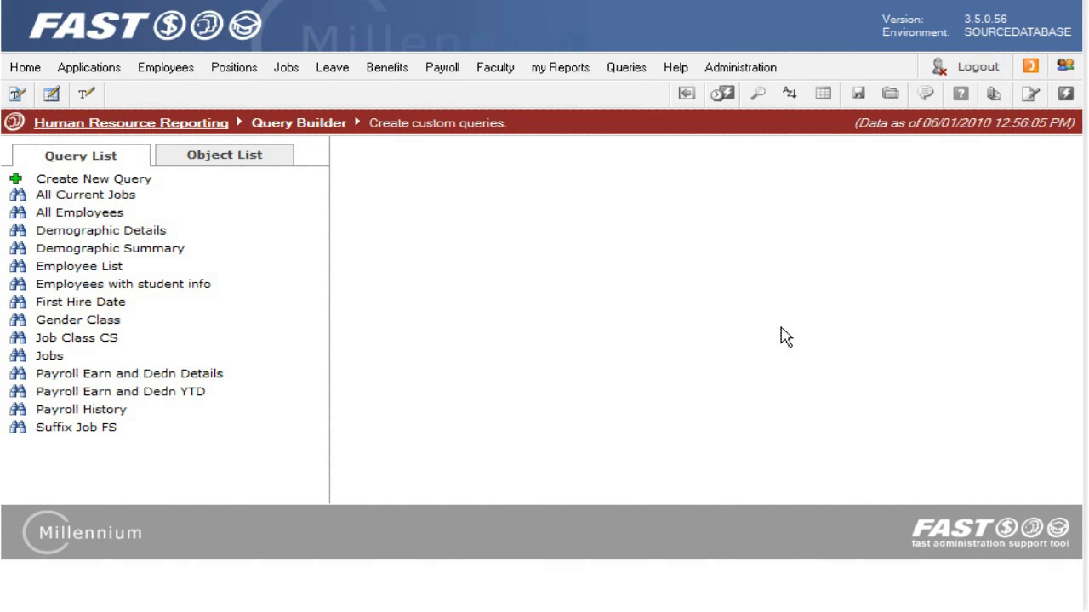
View the saved Gender Class SQL, then load the Employees with student info query
left_click(79, 320)
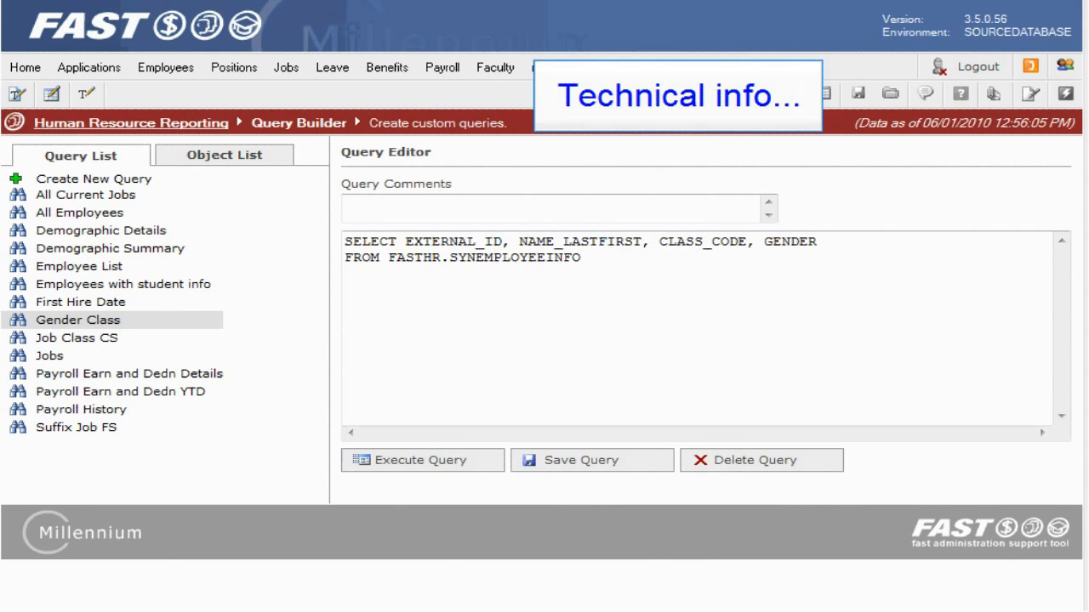
mouse_move(412, 257)
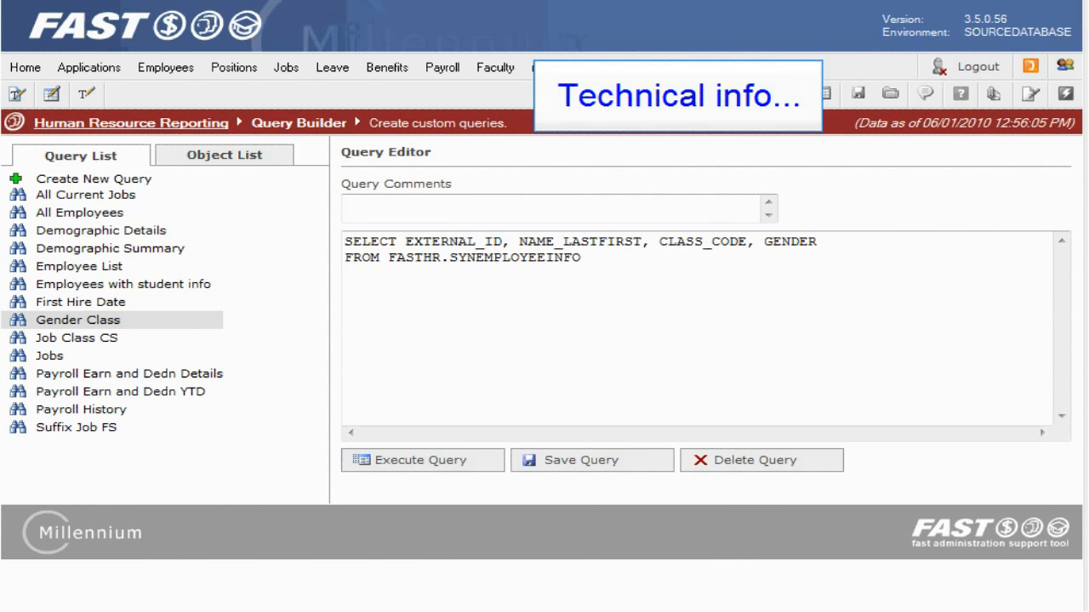
left_click(124, 283)
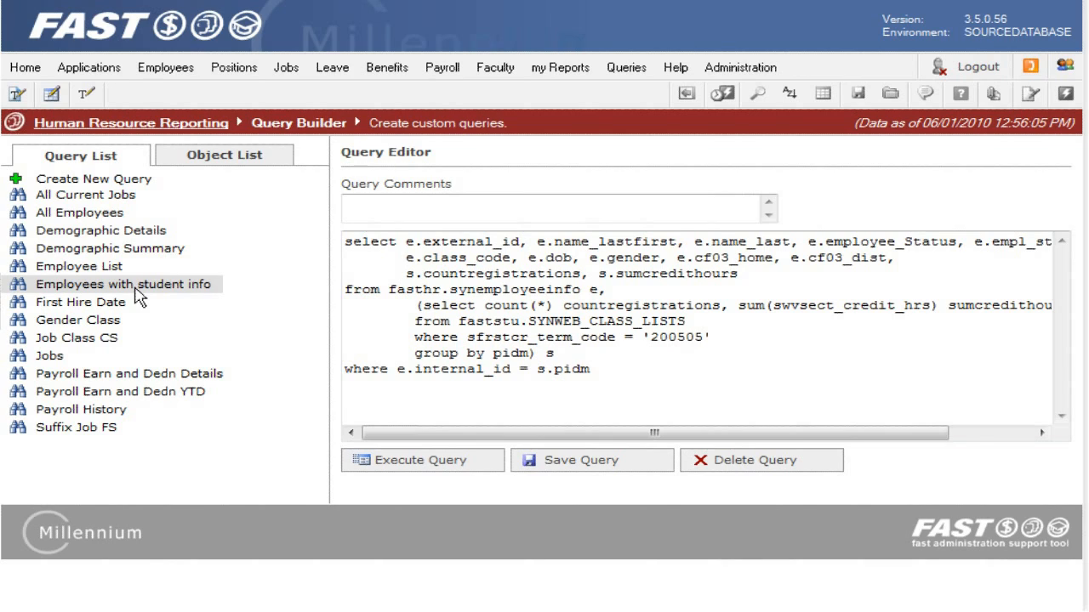
mouse_move(490, 321)
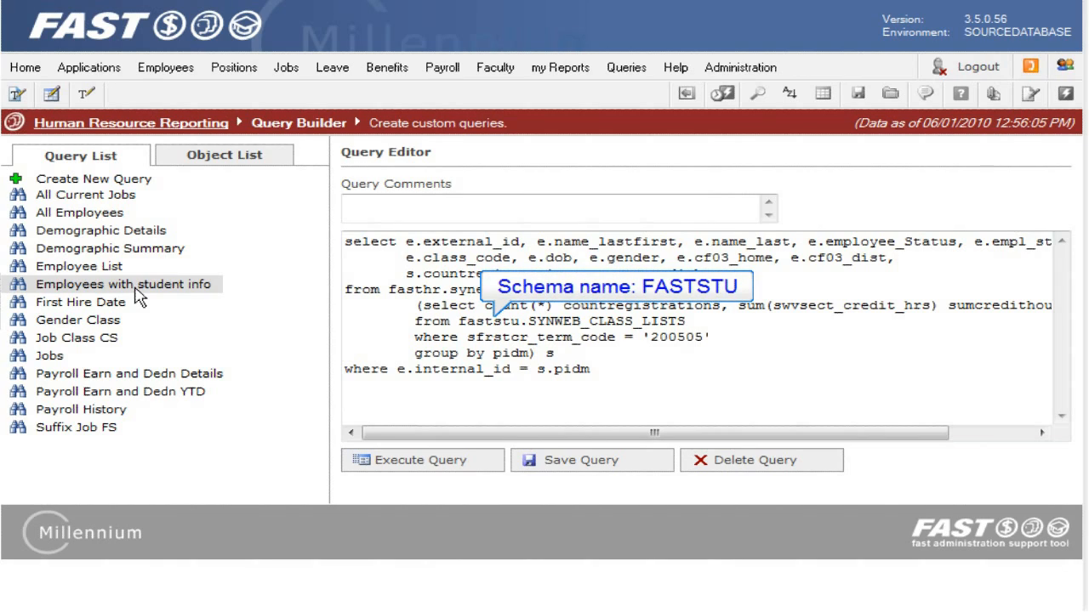